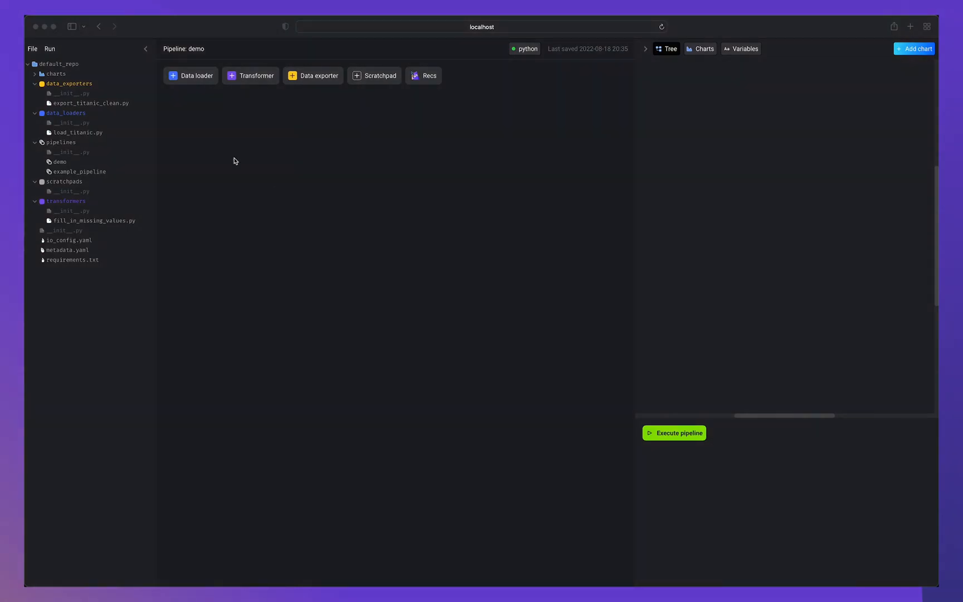
Add a SQL data loader on public.email_content and run it to preview 100 rows by 8 columns.
left_click(195, 76)
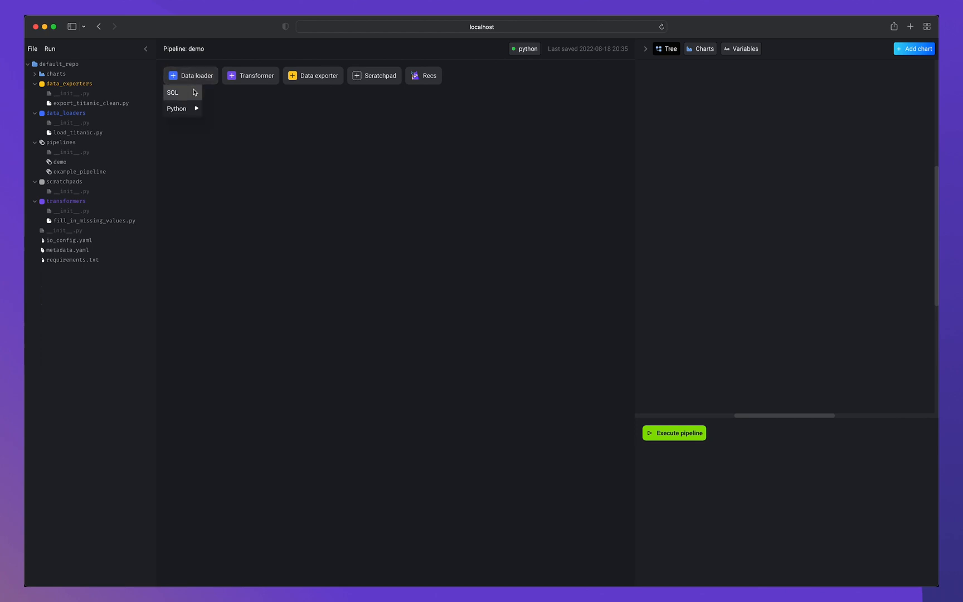
left_click(173, 92)
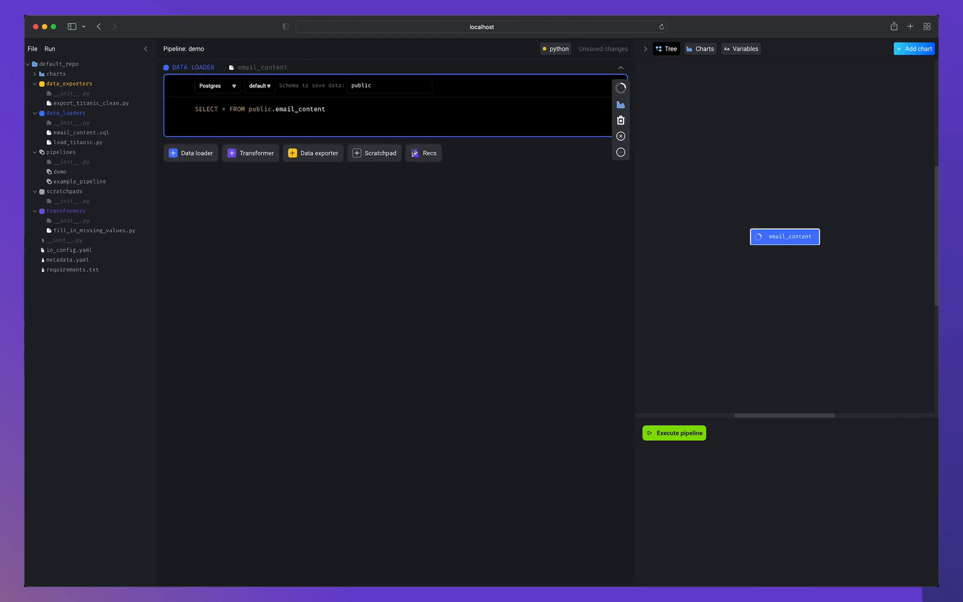
left_click(620, 88)
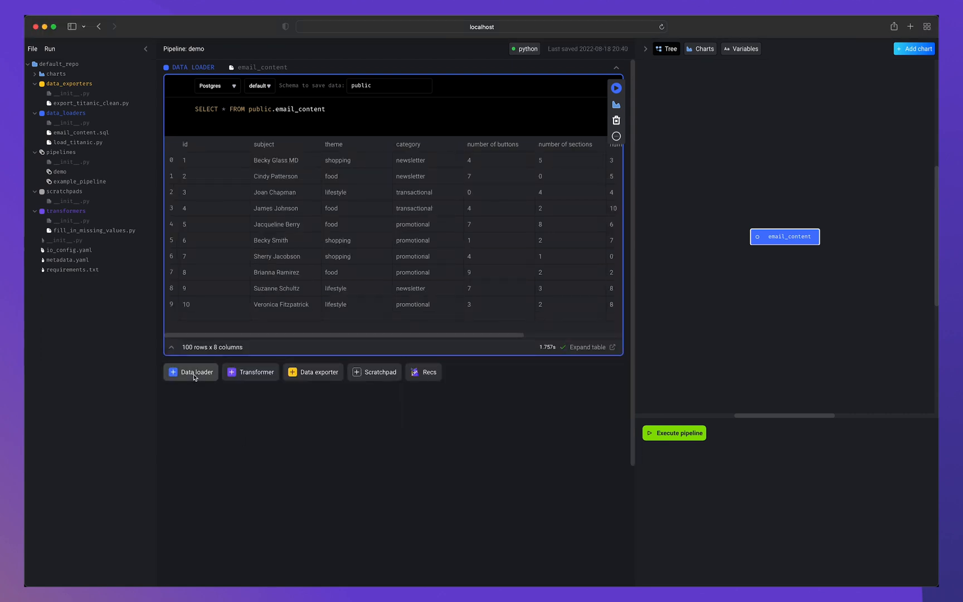
Add the user_profiles and user_emails Python API loaders; user_profiles returns 2000 rows.
left_click(196, 371)
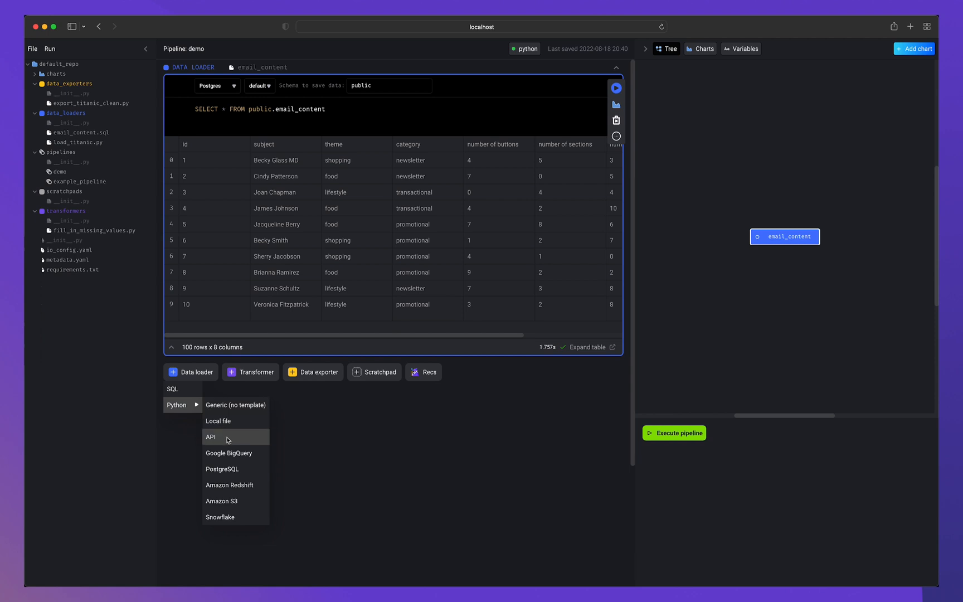
left_click(211, 437)
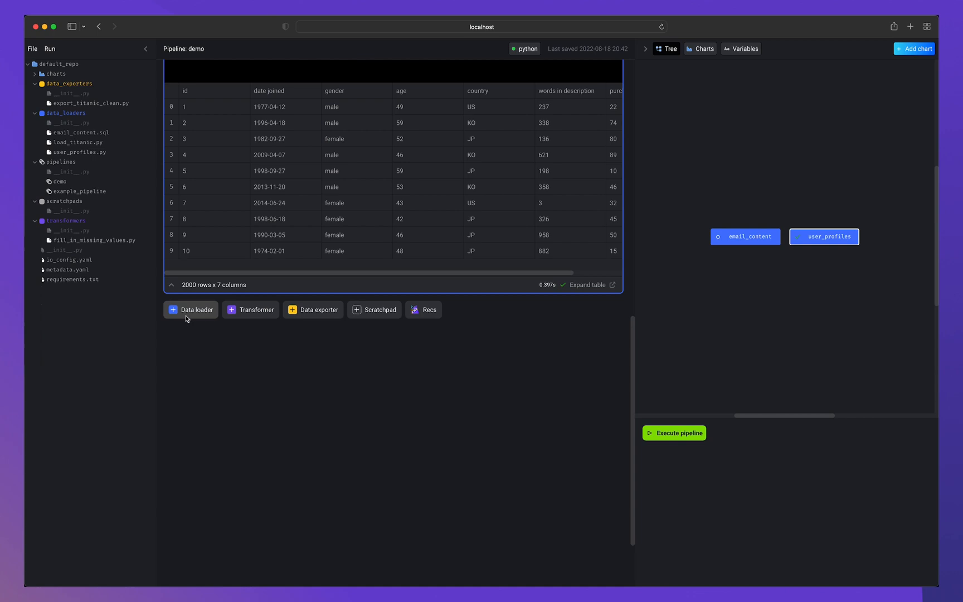
left_click(196, 309)
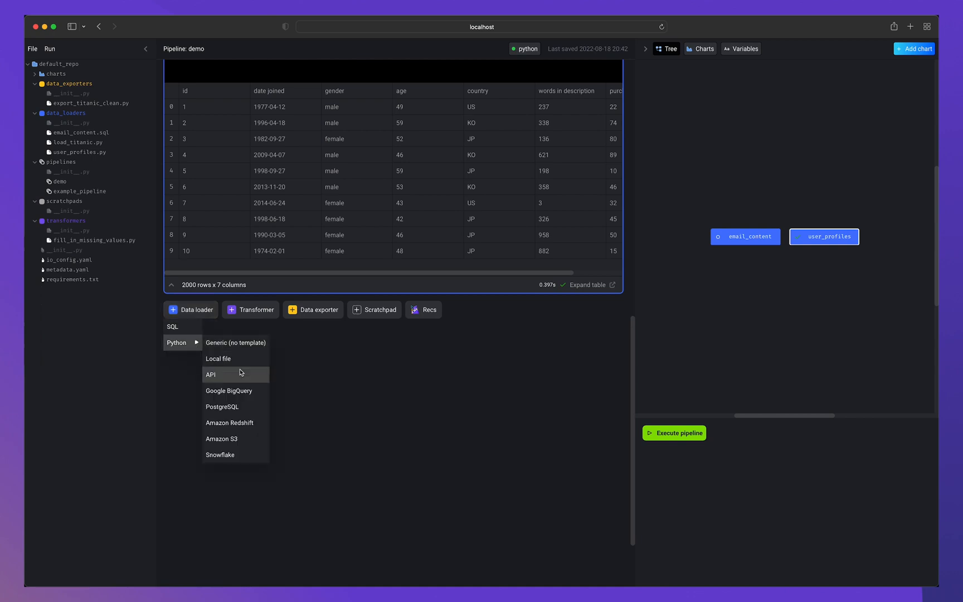
left_click(210, 375)
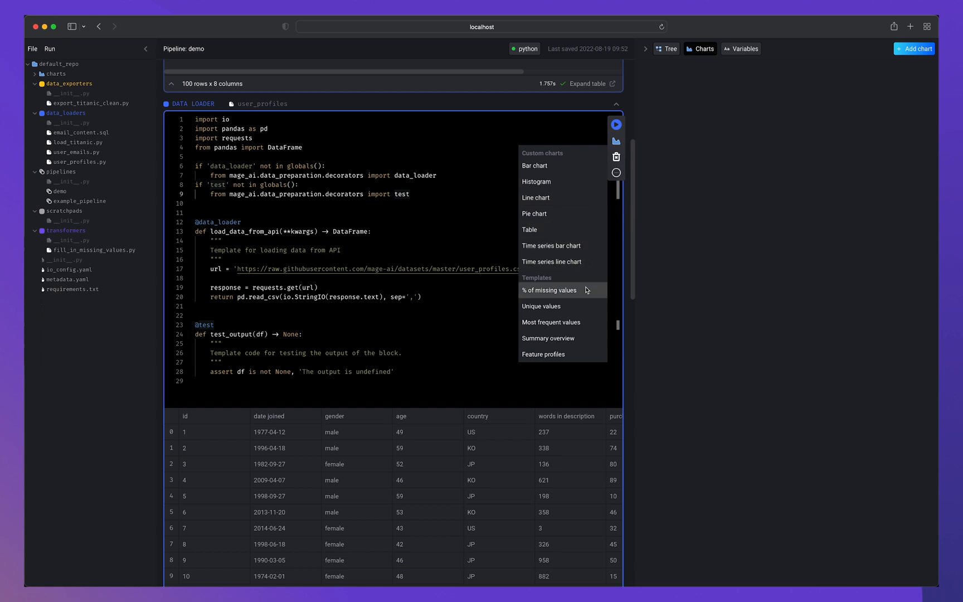
Add a unique values chart for user_profiles and run a time series of count_distinct(email_id) by delivered-at year.
left_click(541, 305)
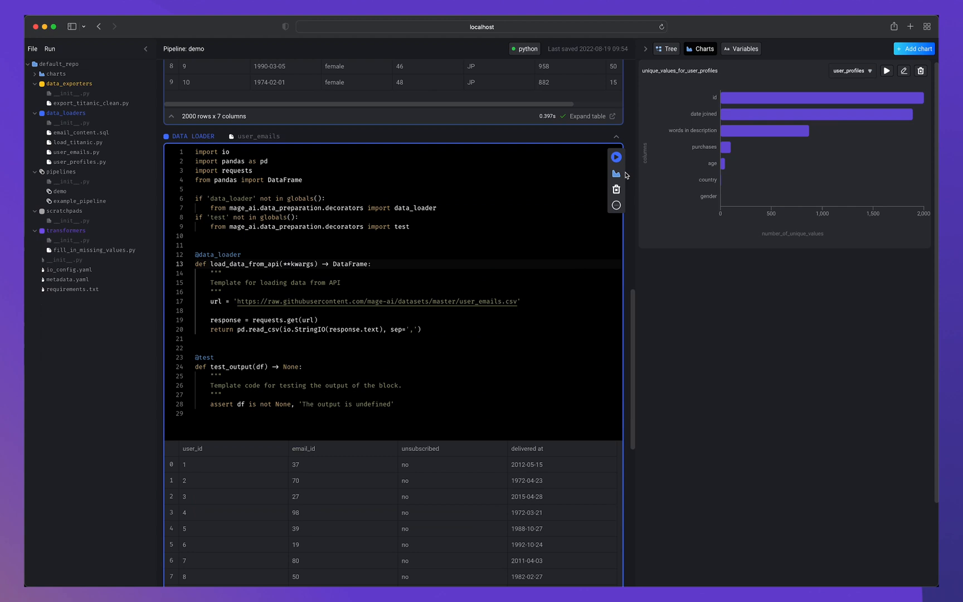
left_click(615, 172)
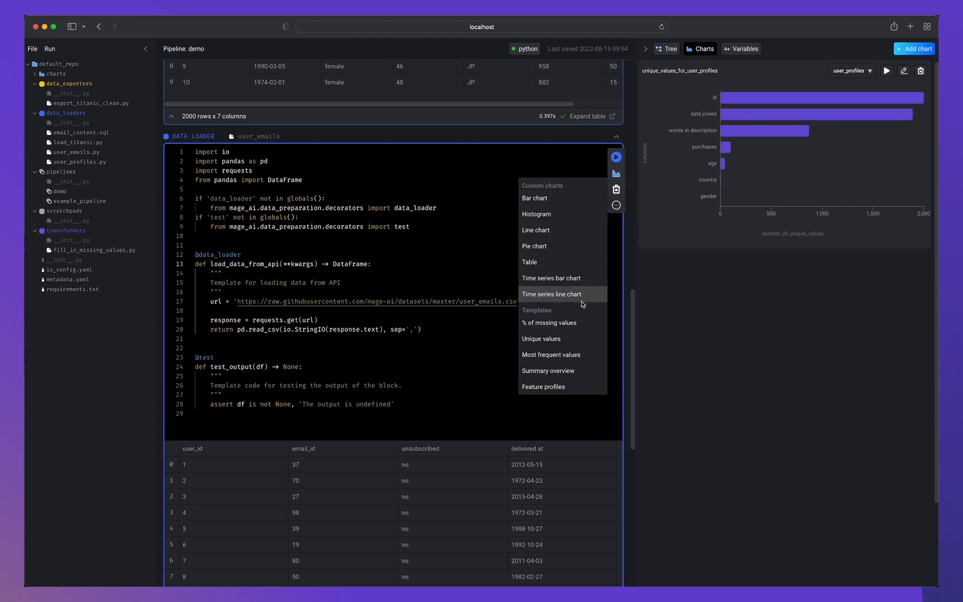
left_click(550, 293)
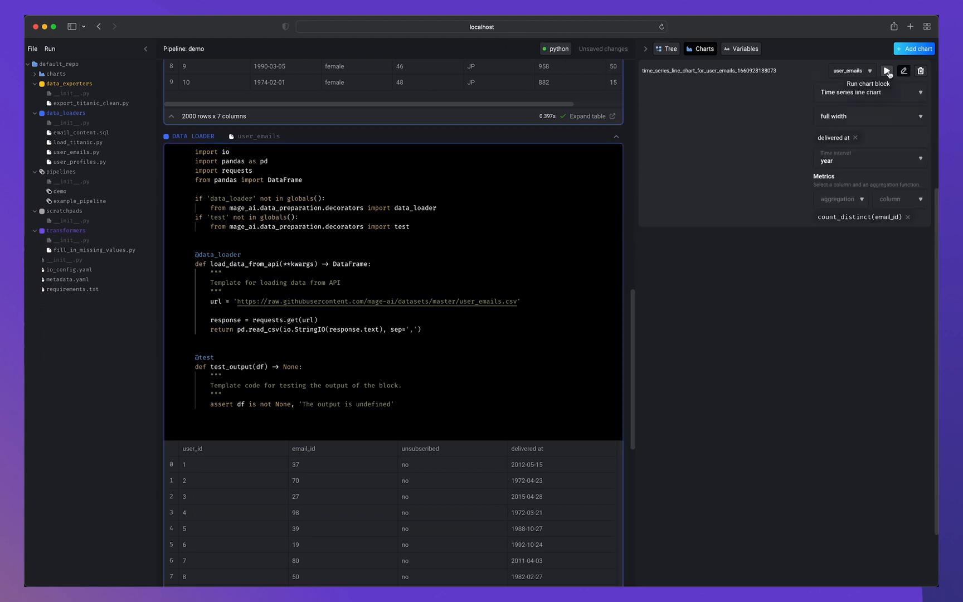
left_click(888, 70)
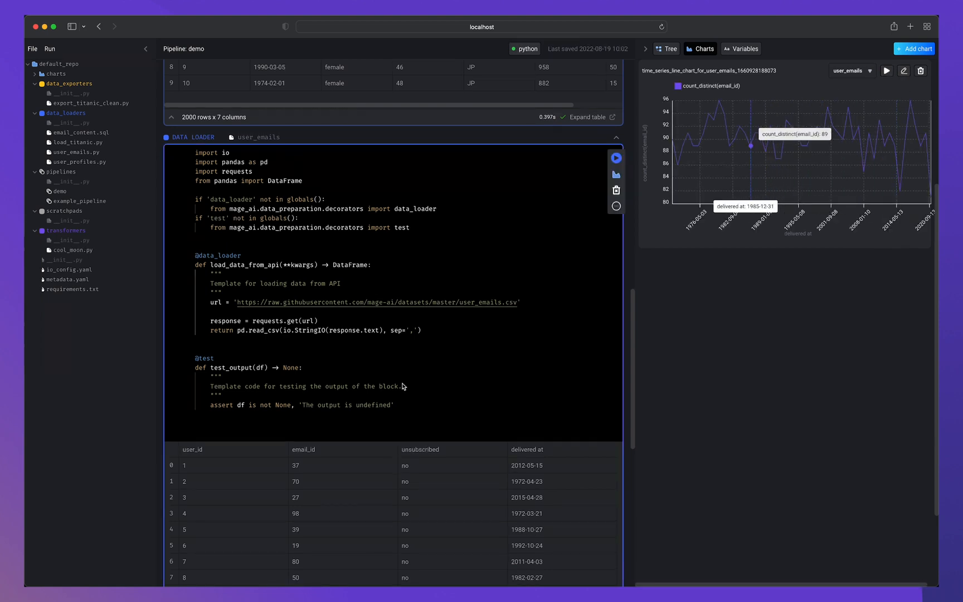
scroll("down", 3)
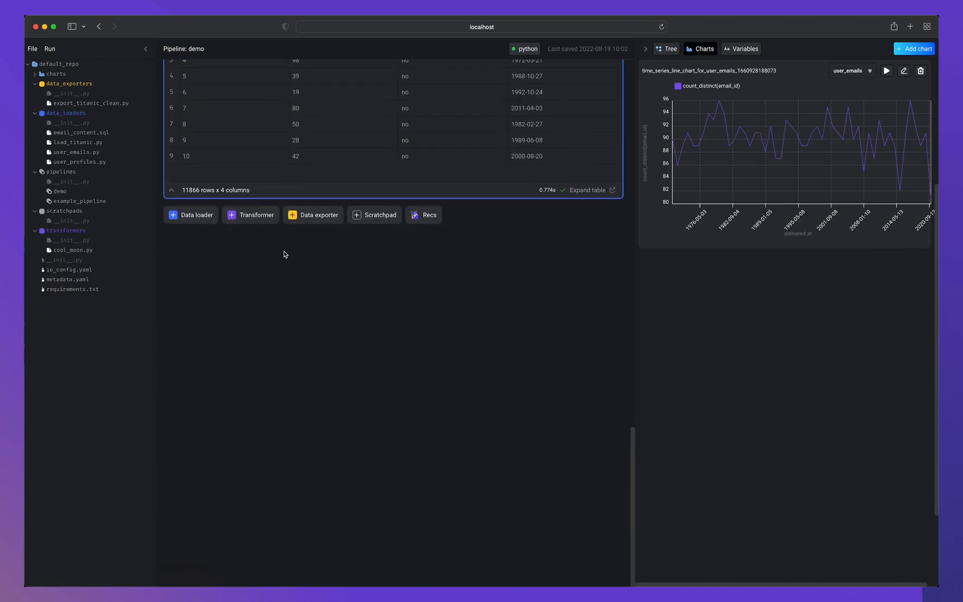
Add the generic Python transformer add_number_of_emails_column and start a Snowflake data exporter.
left_click(255, 214)
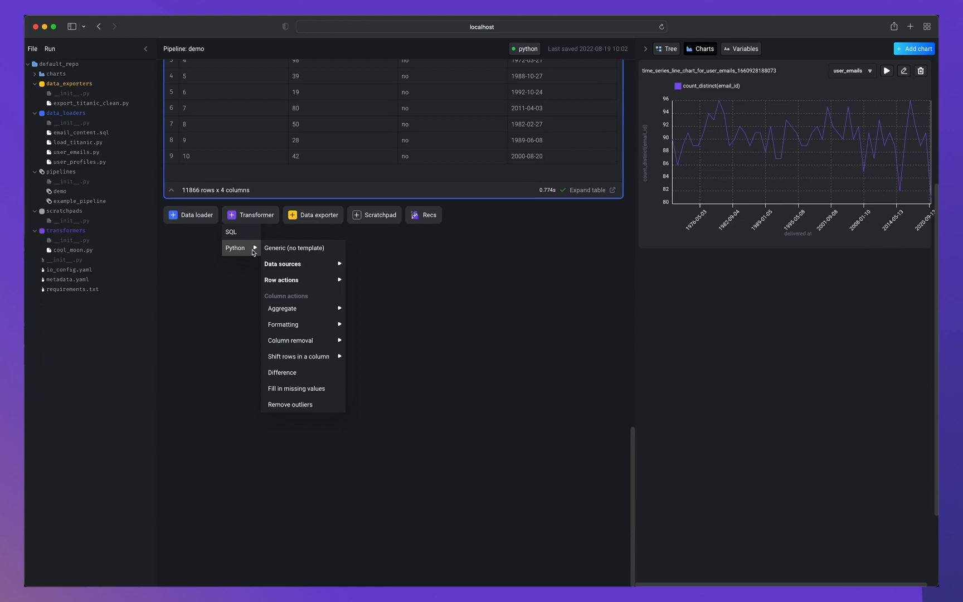
left_click(293, 247)
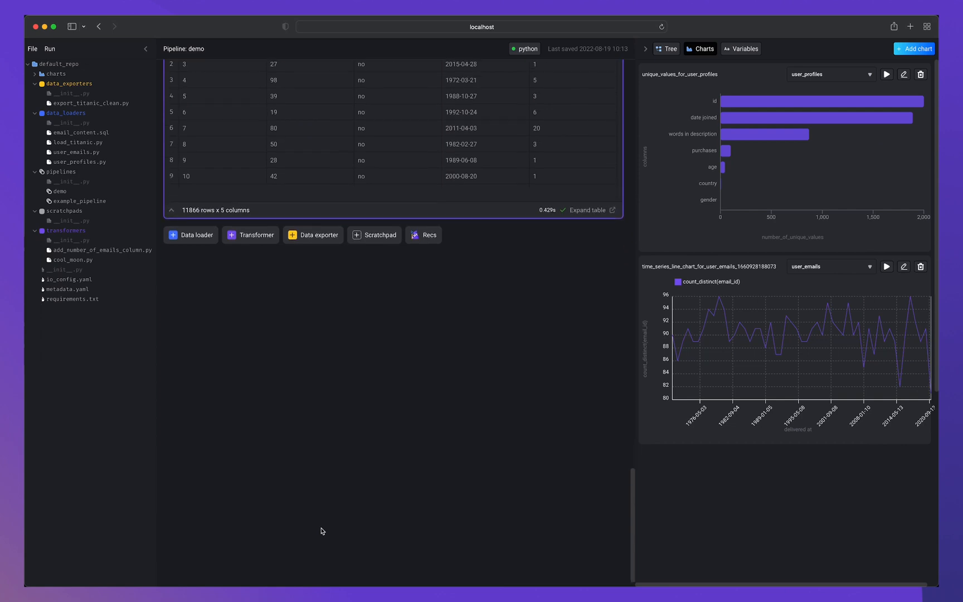
scroll("up", 3)
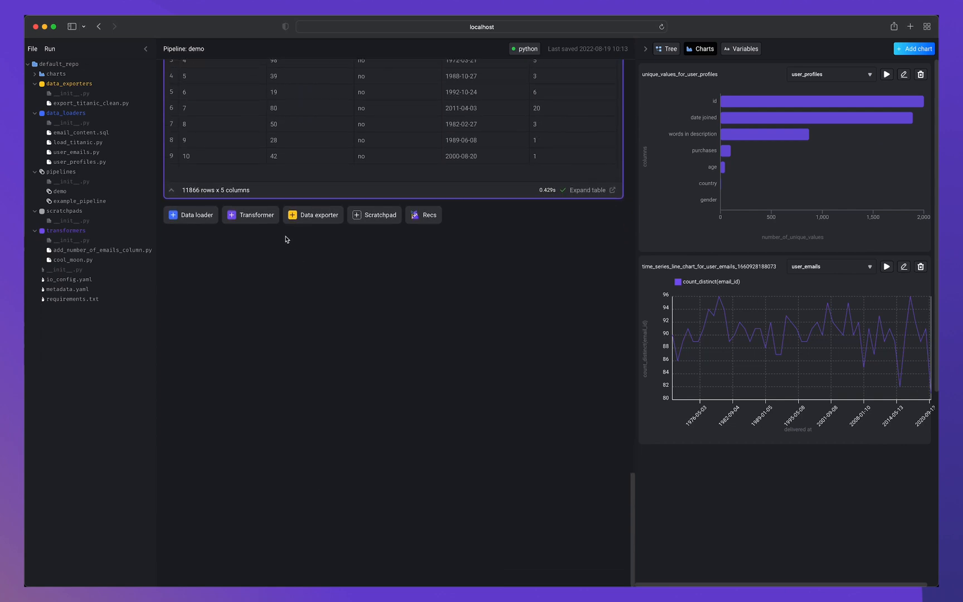
left_click(312, 214)
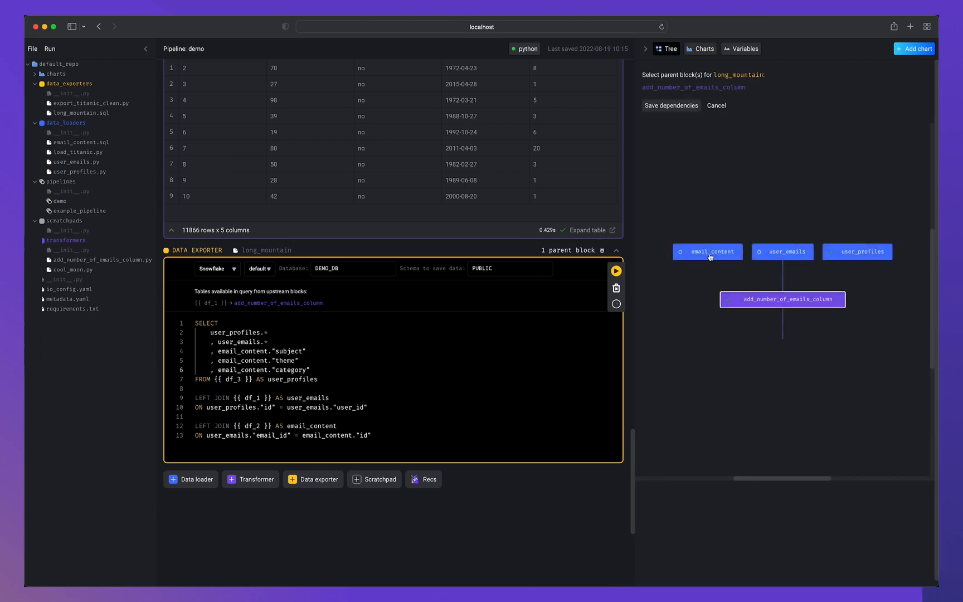
Make the loaders parents of long_mountain and execute with upstream blocks, exporting to DEMO_DB.PUBLIC.DEMO_LONG_MOUNTAIN_V1.
left_click(857, 252)
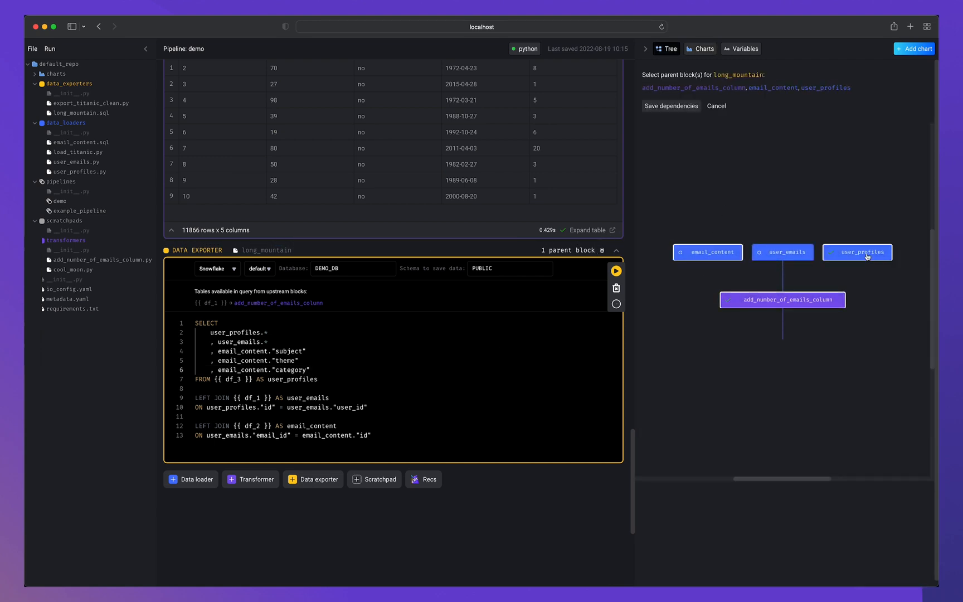
left_click(672, 106)
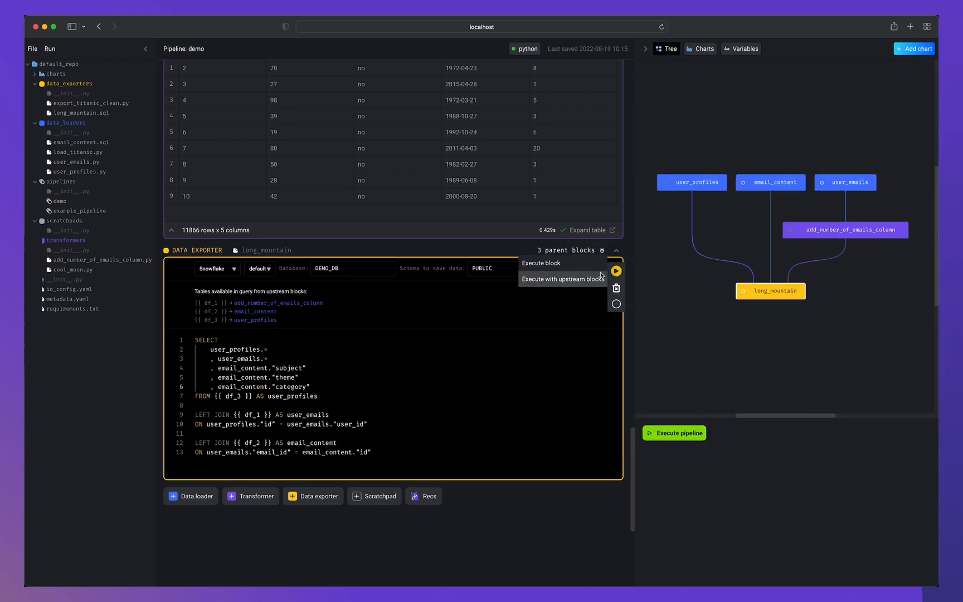
left_click(540, 263)
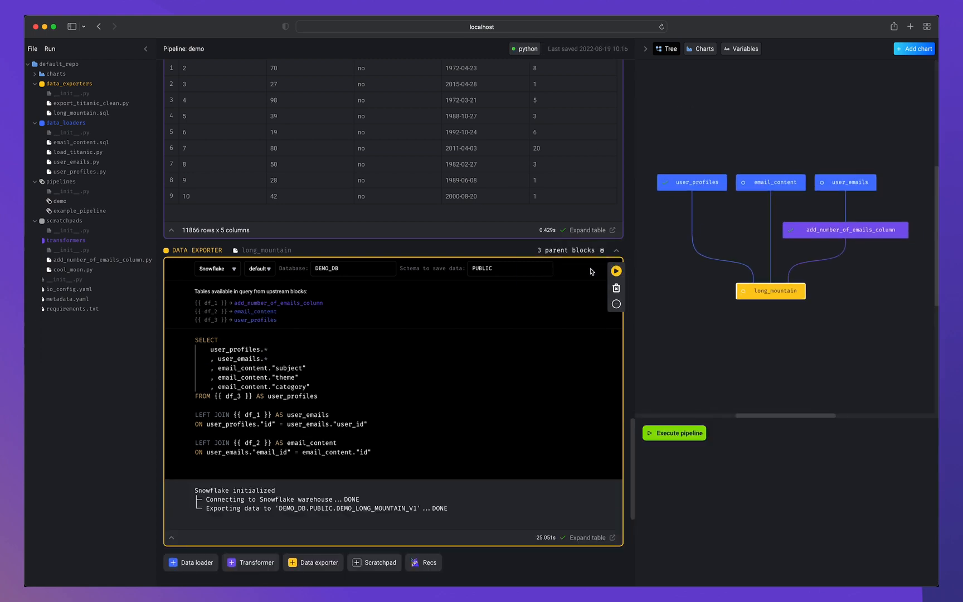
mouse_move(580, 475)
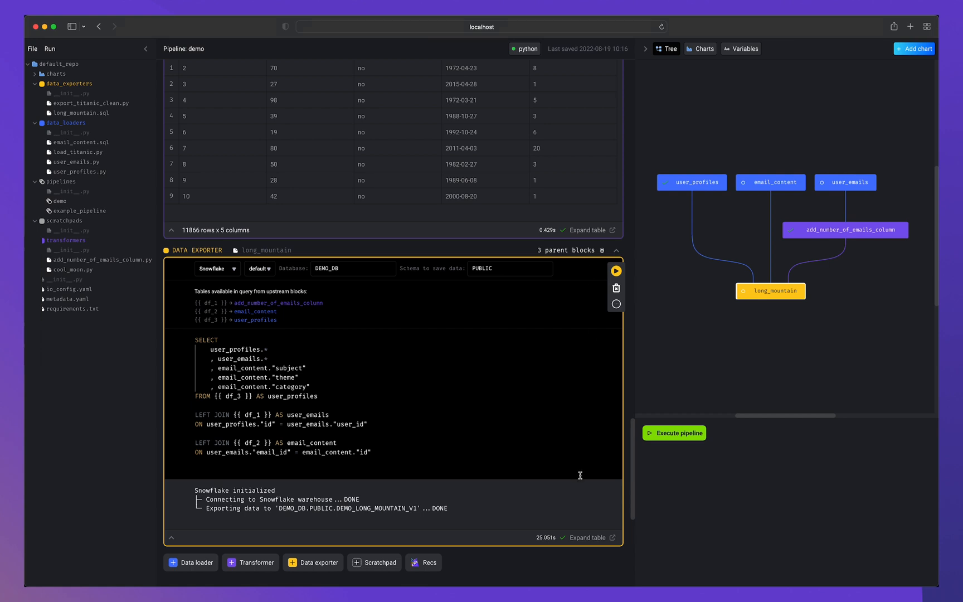
mouse_move(581, 480)
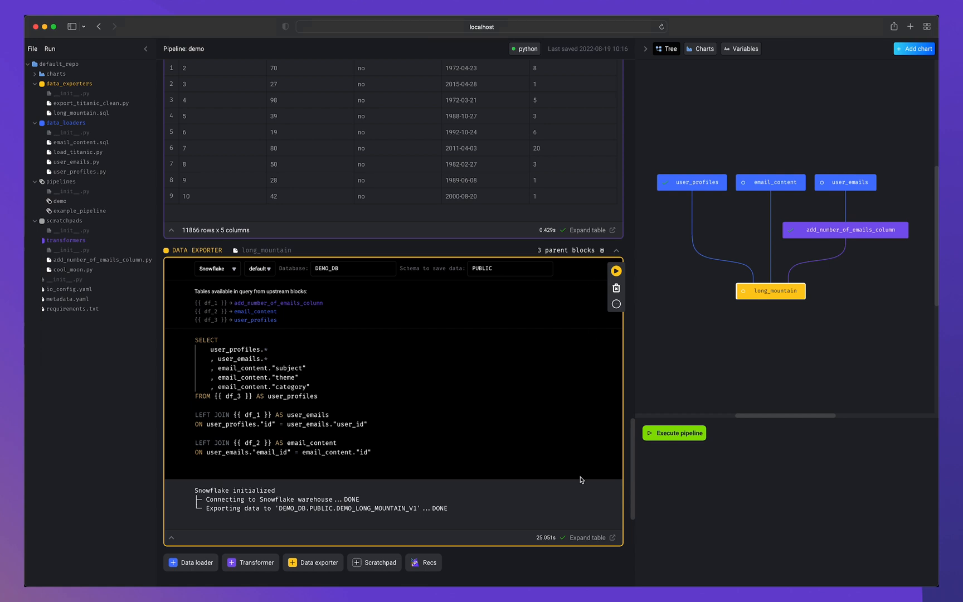